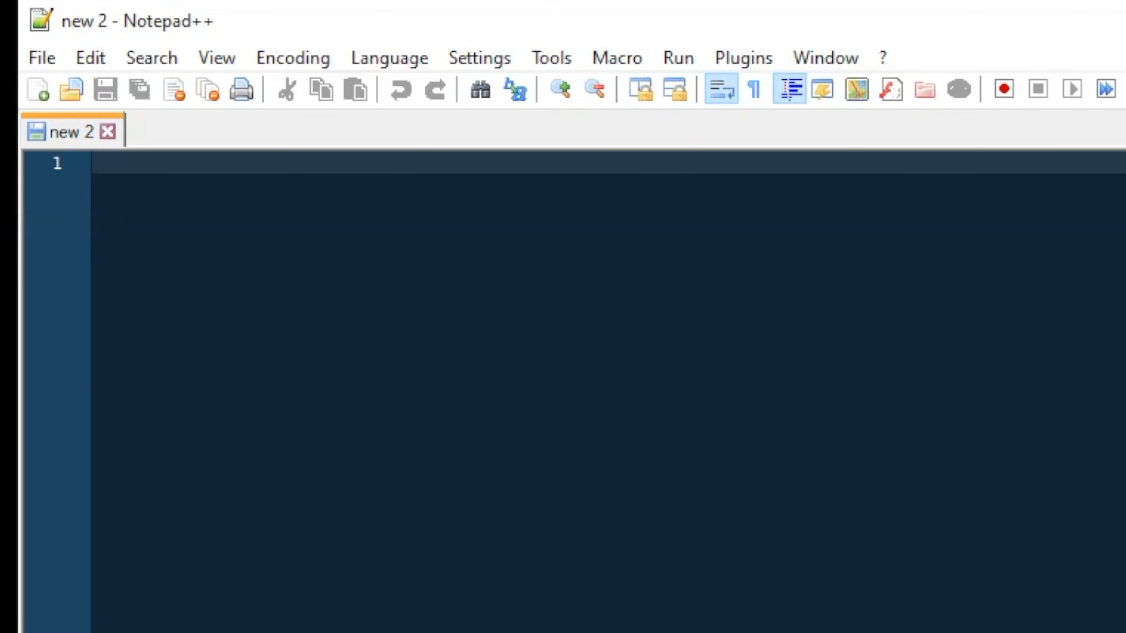
- Enter the line 'this is my sentence for camel case' in the new document
{"action": "type", "text": "this"}
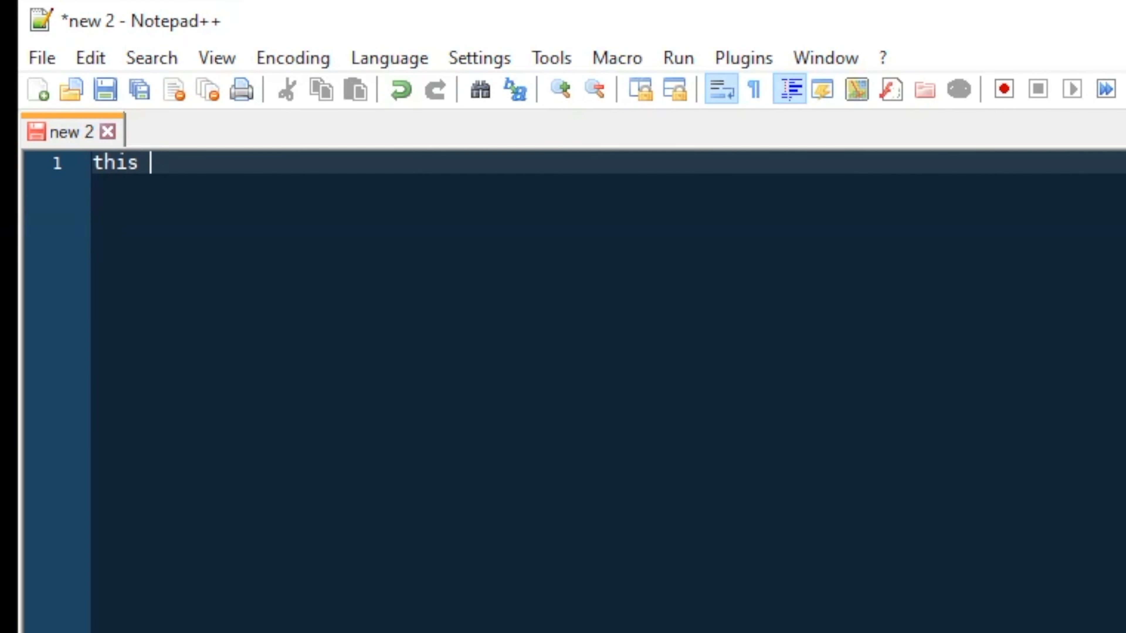
{"action": "type", "text": "is my sen"}
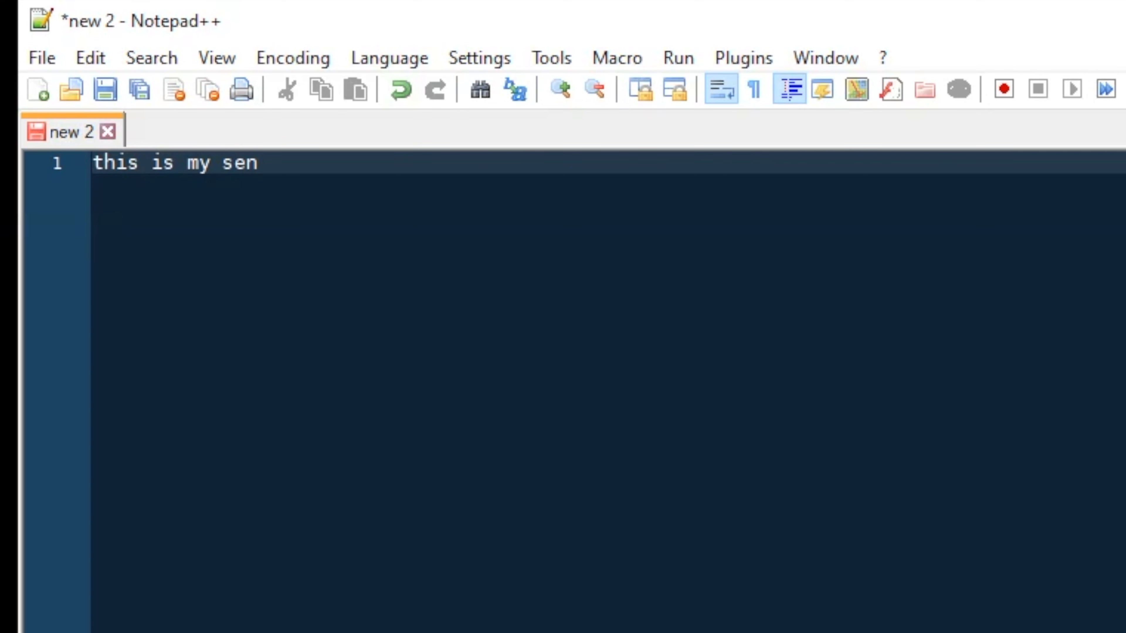
{"action": "type", "text": "tence for"}
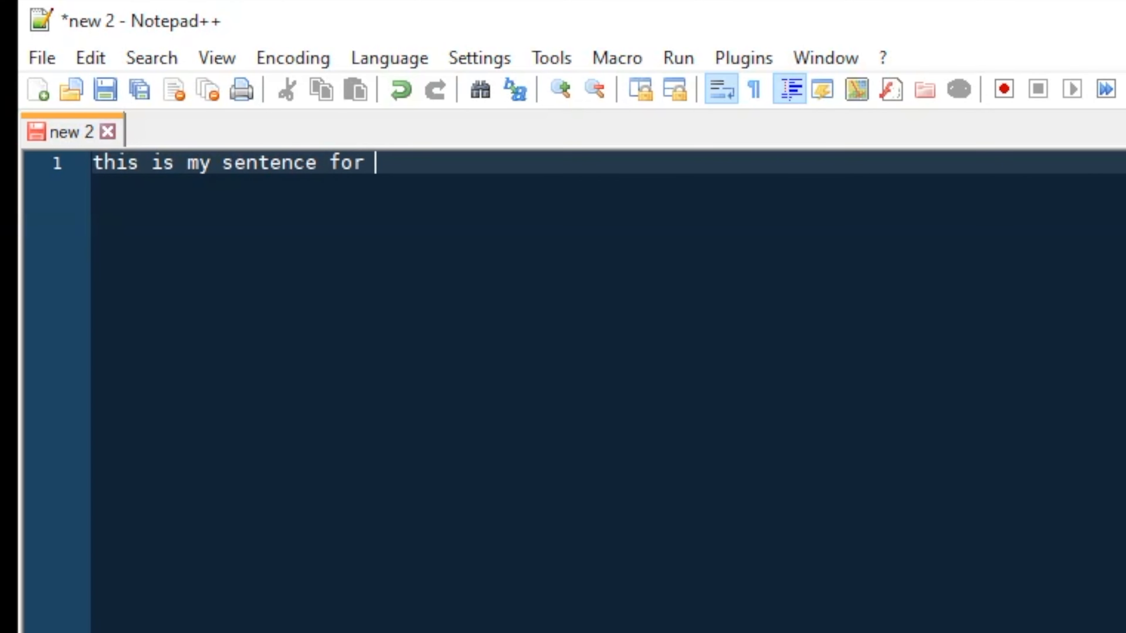
{"action": "type", "text": "camel case"}
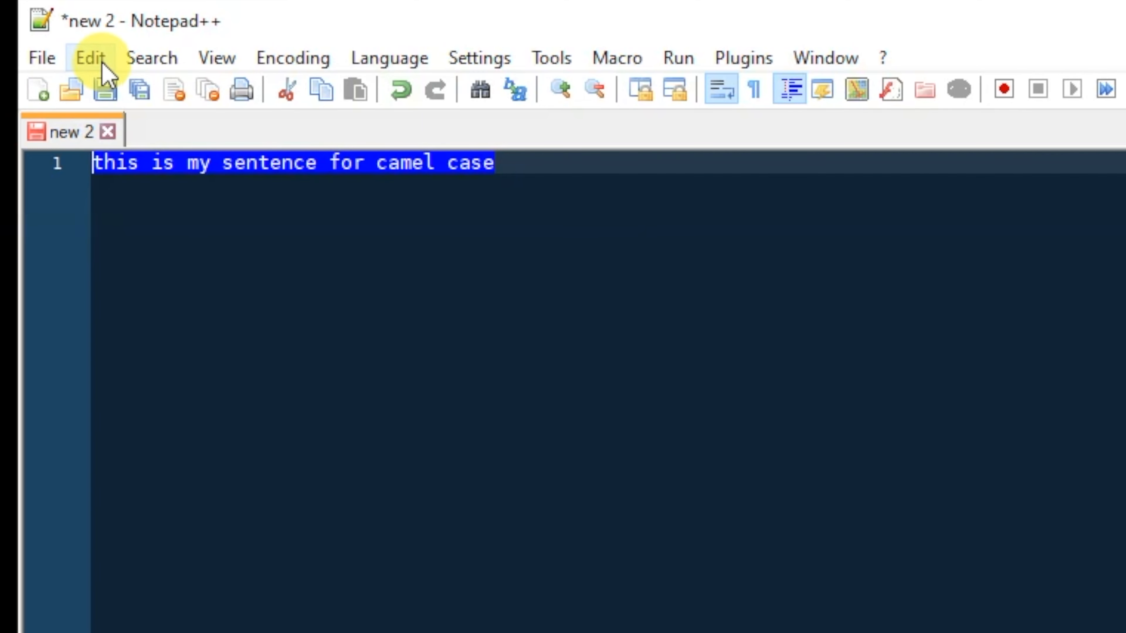
- Convert the selected line to Proper Case via Edit > Convert Case to
{"action": "left_click", "coordinate": [91, 58]}
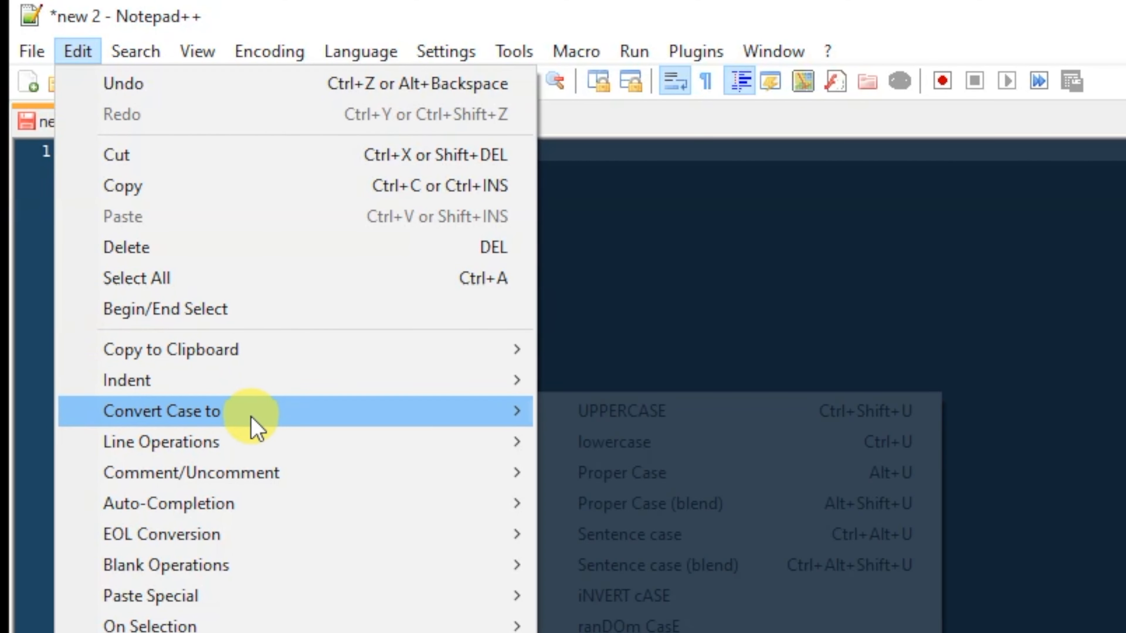
{"action": "mouse_move", "coordinate": [606, 478]}
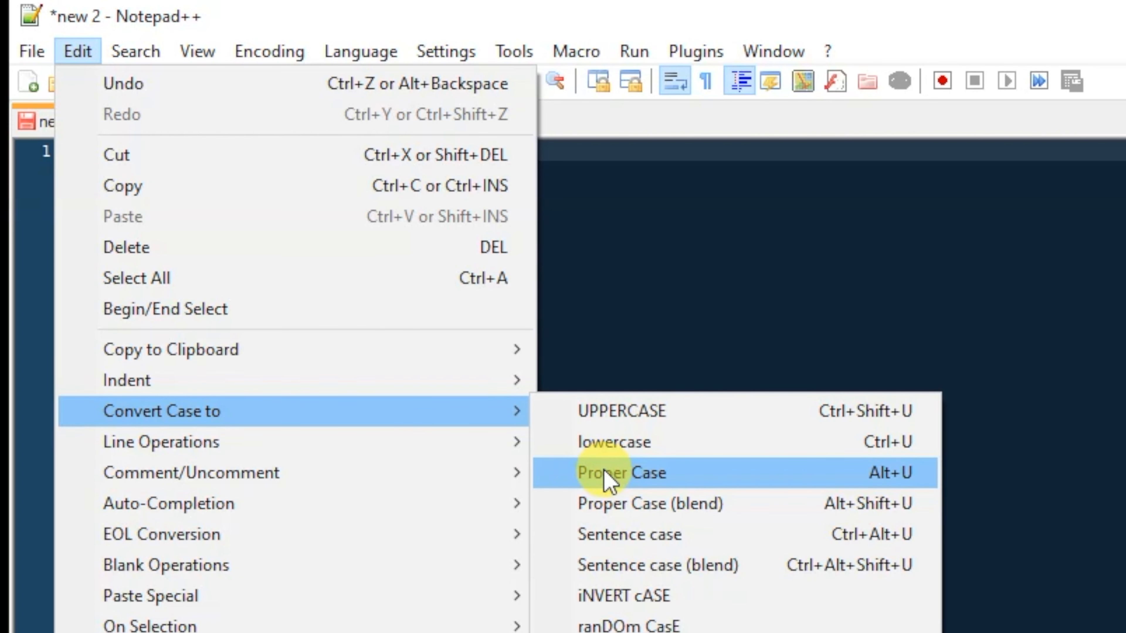
{"action": "left_click", "coordinate": [608, 474]}
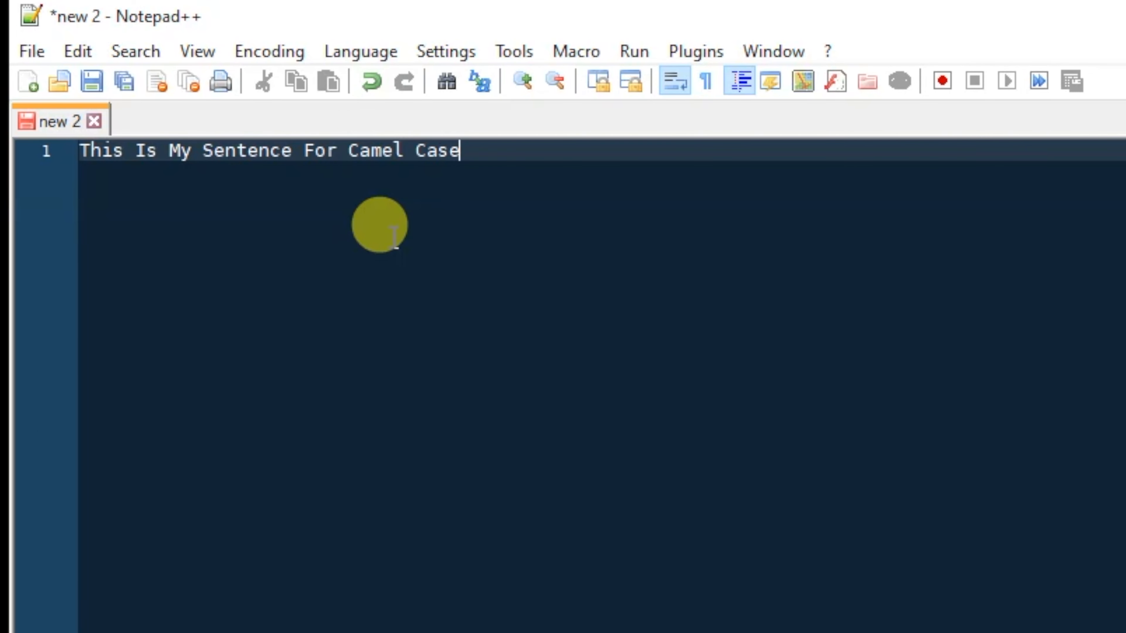
- Bring up the Replace dialog with Regular expression search mode kept on
{"action": "key", "text": "Ctrl+f"}
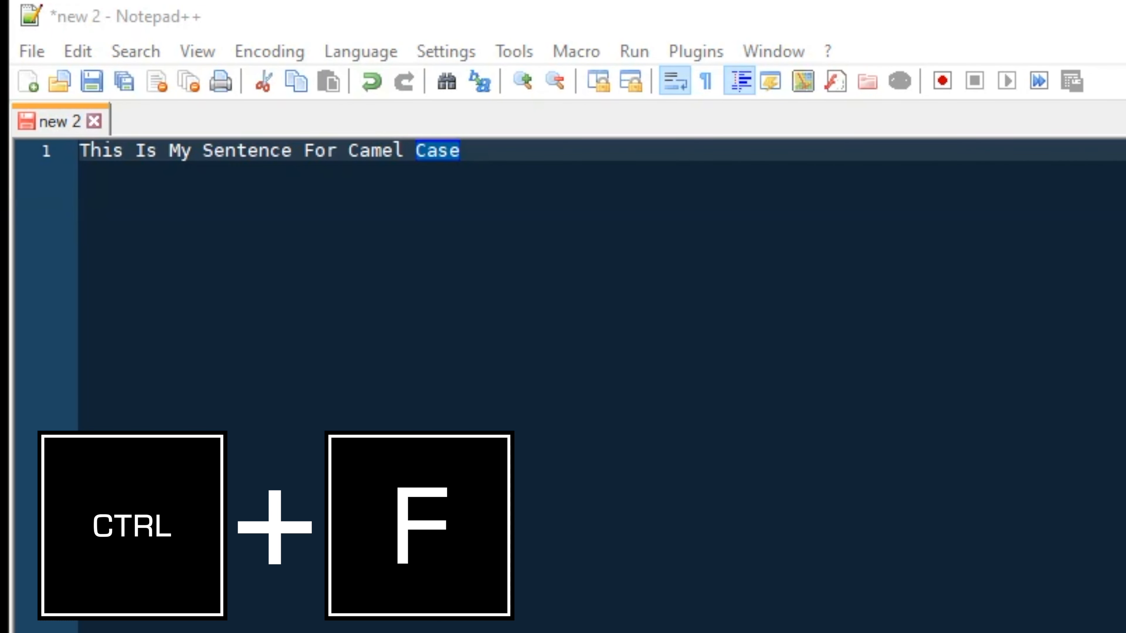
{"action": "key", "text": "Ctrl+f"}
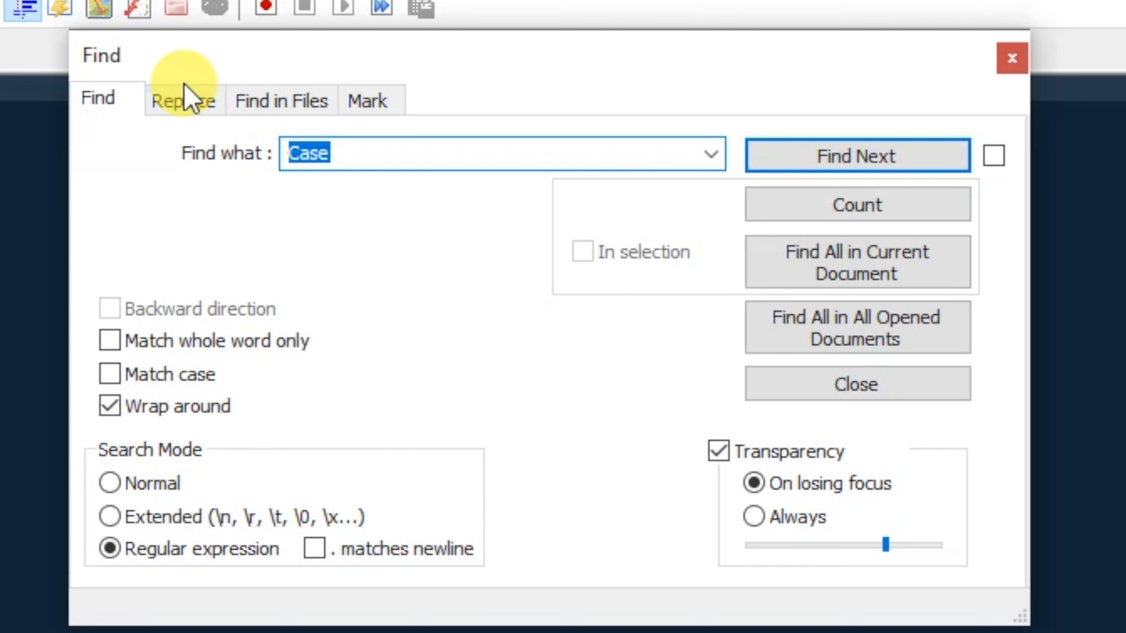
{"action": "left_click", "coordinate": [184, 99]}
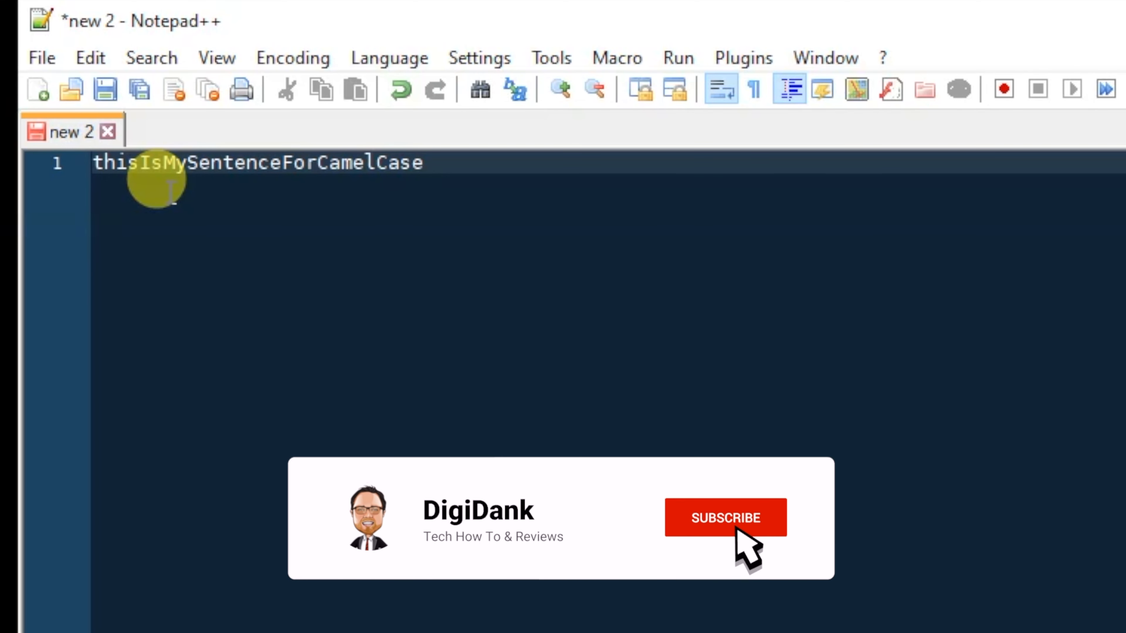
- Close the Replace dialog, leaving the line as thisIsMySentenceForCamelCase
{"action": "left_click", "coordinate": [733, 523]}
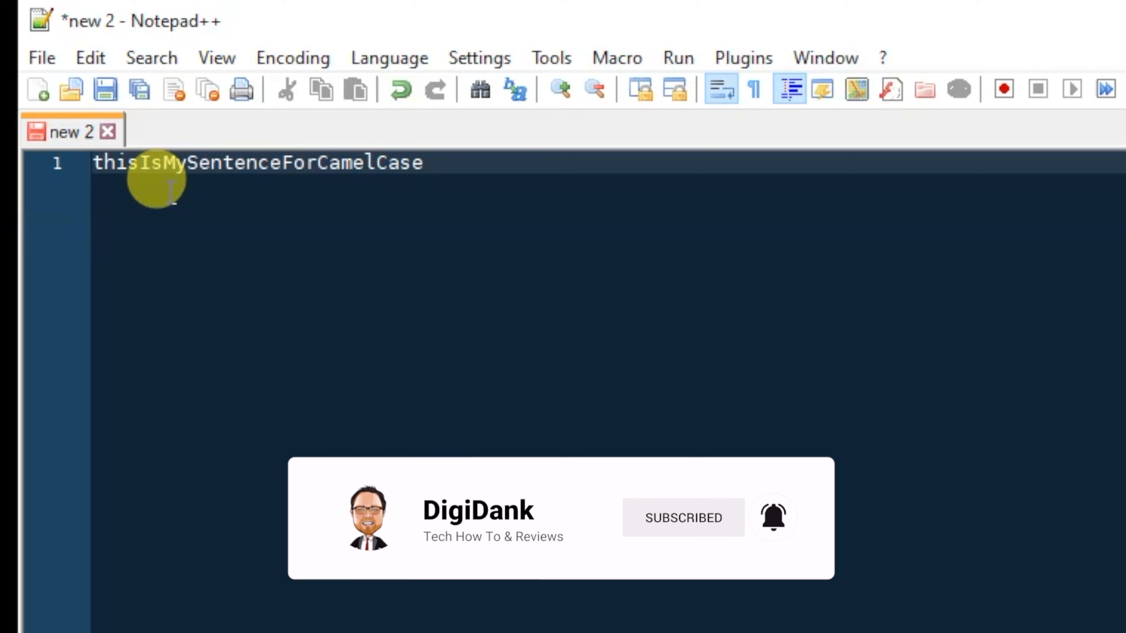